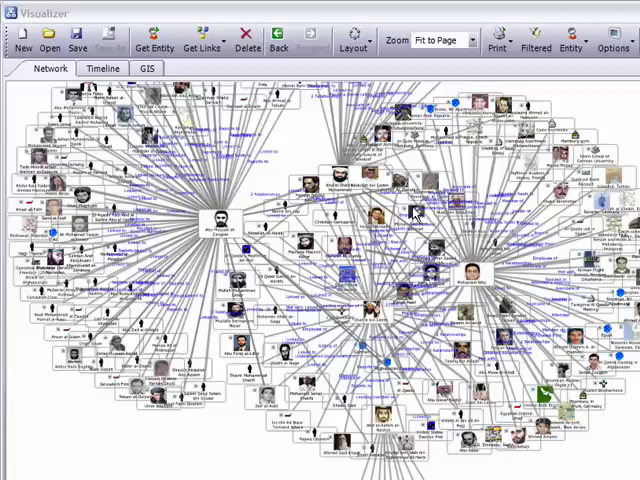
pyautogui.moveTo(355, 40)
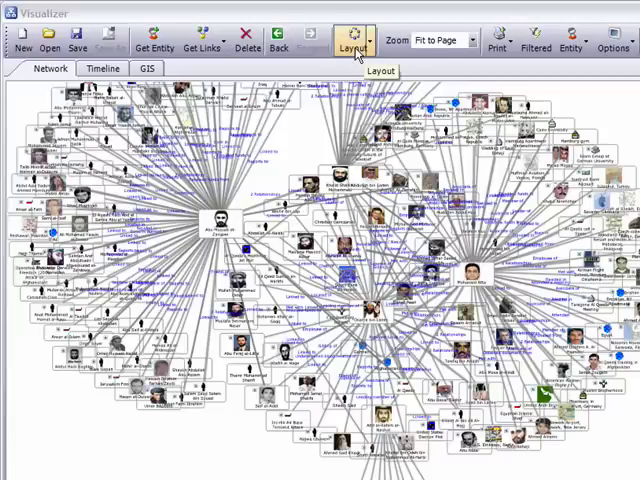
# Step: Reapply the Incremental layout to break the tangled chart into hub-centred clusters
pyautogui.click(352, 40)
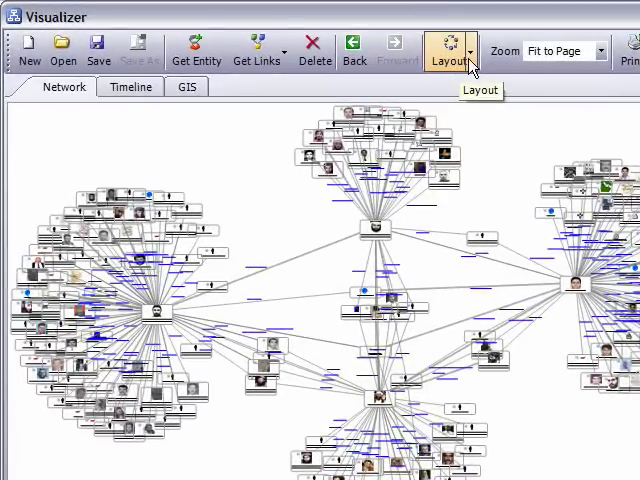
# Step: Switch the chart to the Circular layout so each hub is ringed by its contacts
pyautogui.click(470, 50)
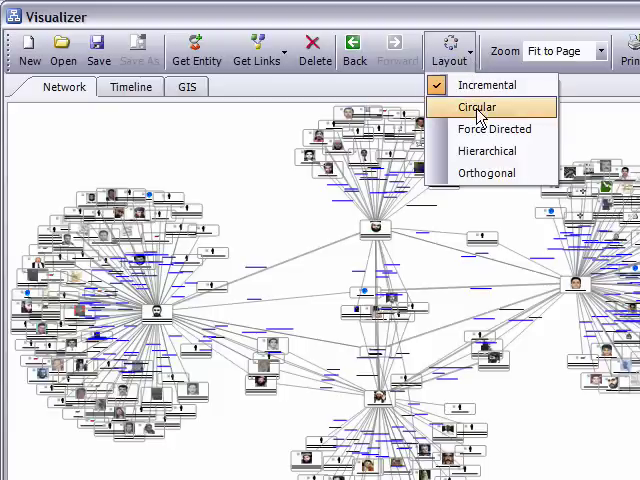
pyautogui.click(477, 107)
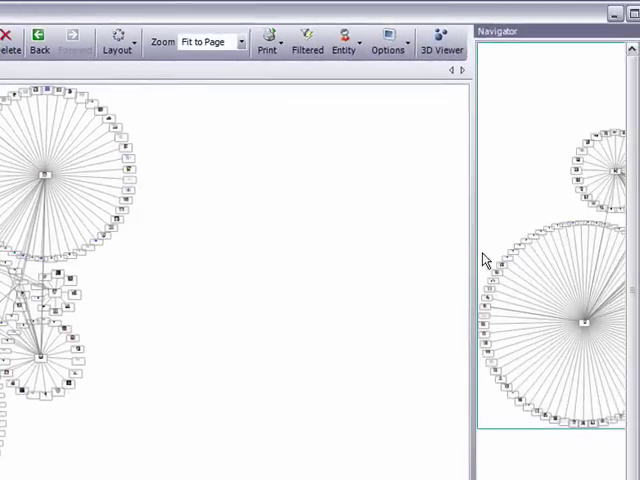
pyautogui.moveTo(443, 220)
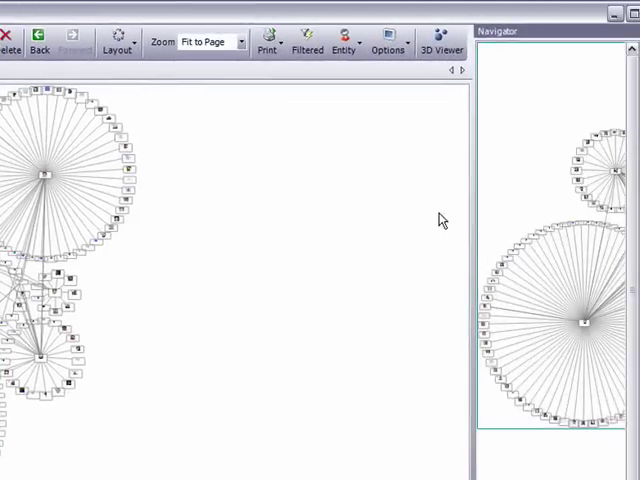
pyautogui.moveTo(520, 203)
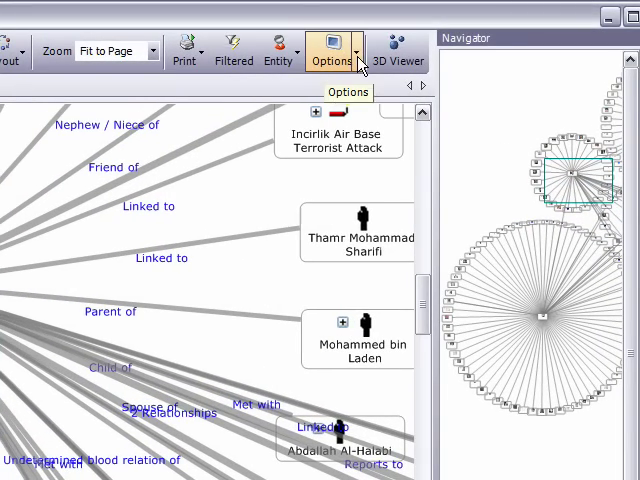
# Step: Keep 'Layout in a single circle' in layout options, reapply the layout, then restore clusters
pyautogui.click(331, 51)
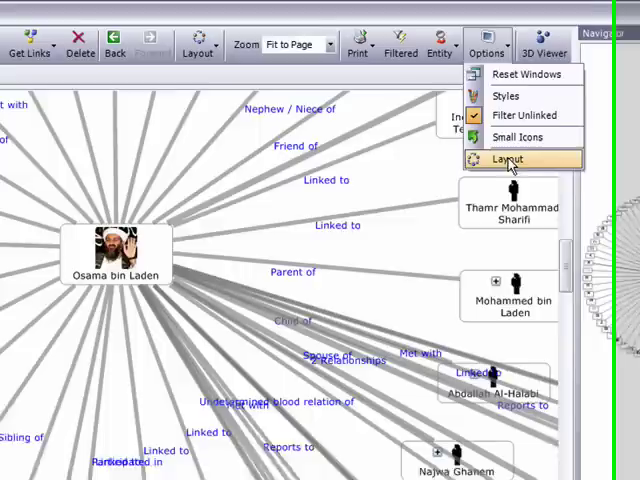
pyautogui.click(511, 159)
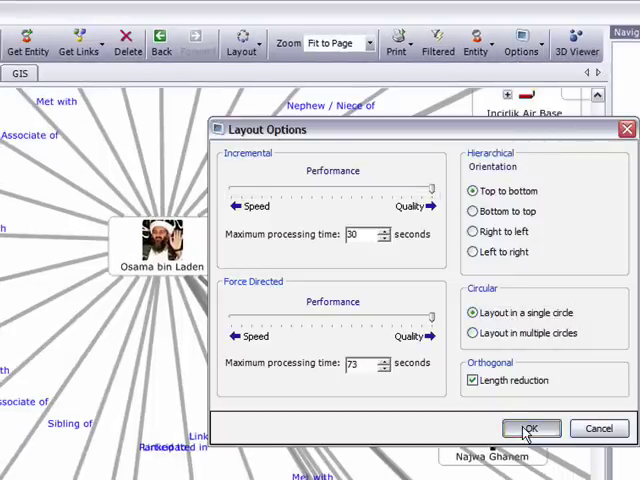
pyautogui.click(531, 428)
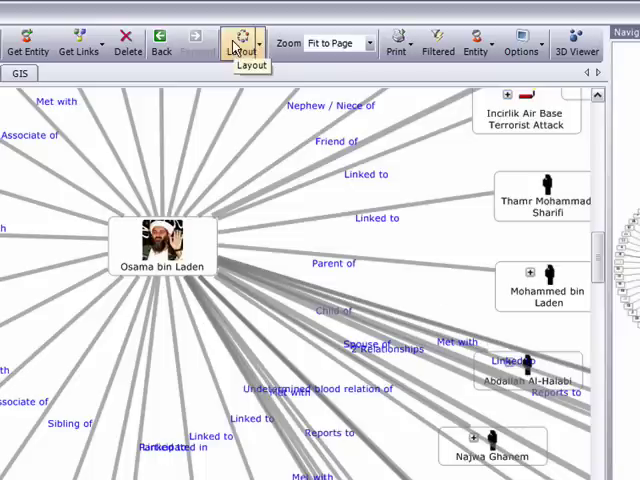
pyautogui.click(242, 45)
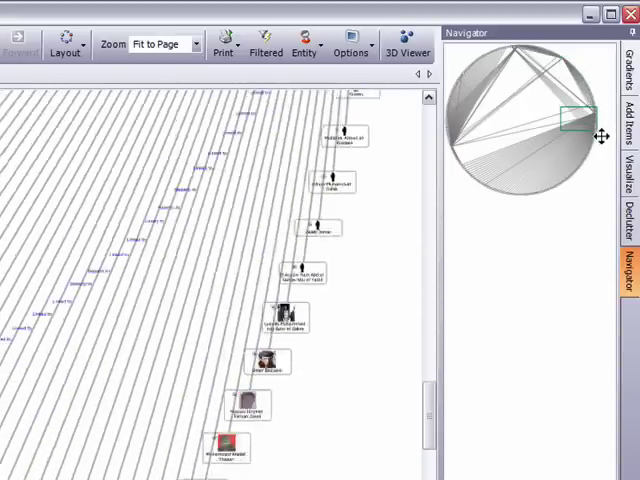
pyautogui.click(64, 47)
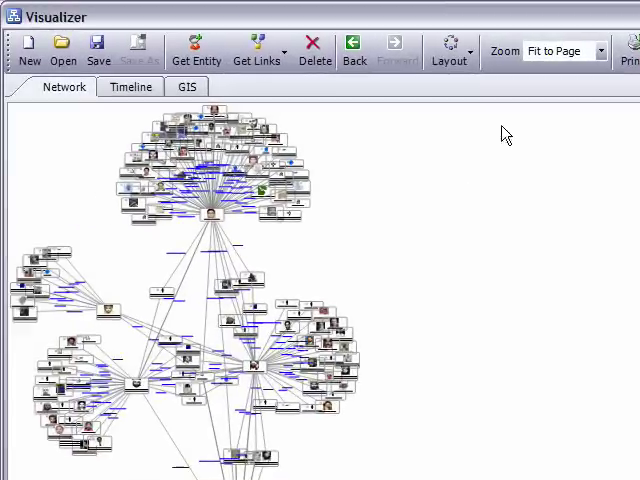
# Step: Open the Layout dropdown listing Circular, Hierarchical and Orthogonal styles
pyautogui.click(449, 52)
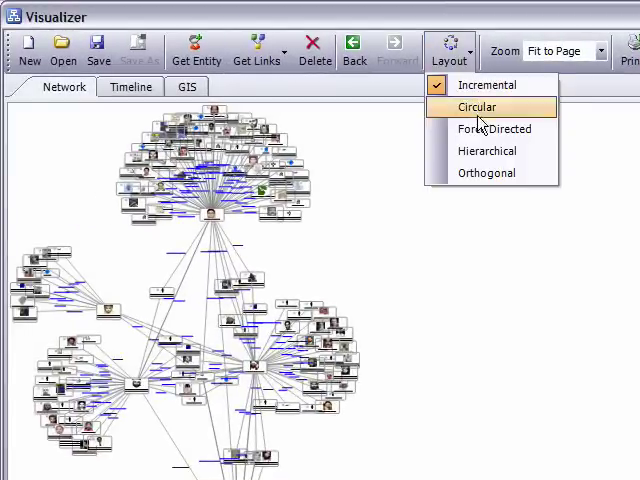
pyautogui.moveTo(487, 151)
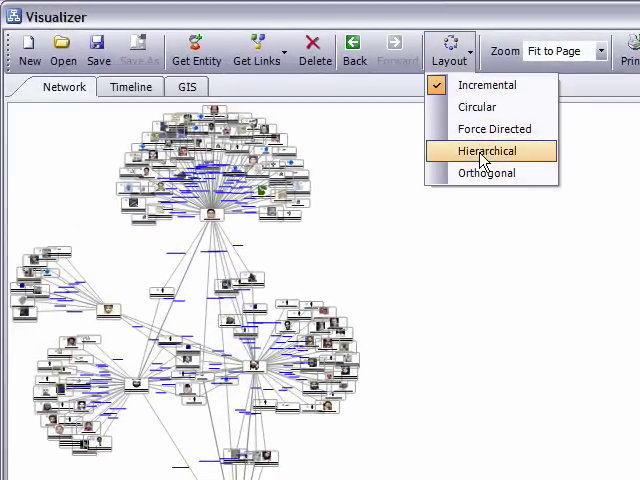
pyautogui.moveTo(483, 178)
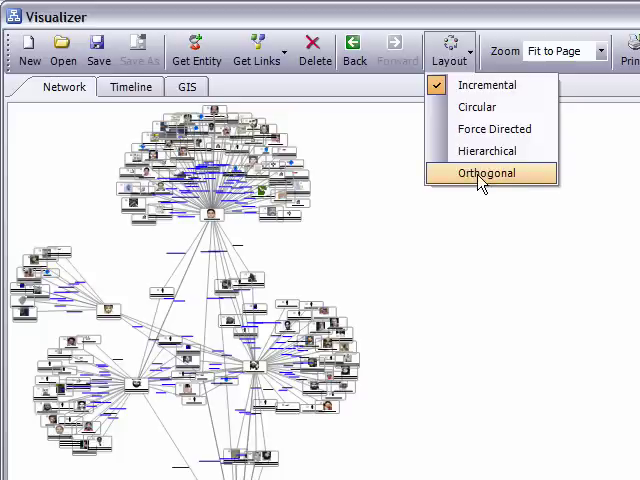
pyautogui.moveTo(483, 173)
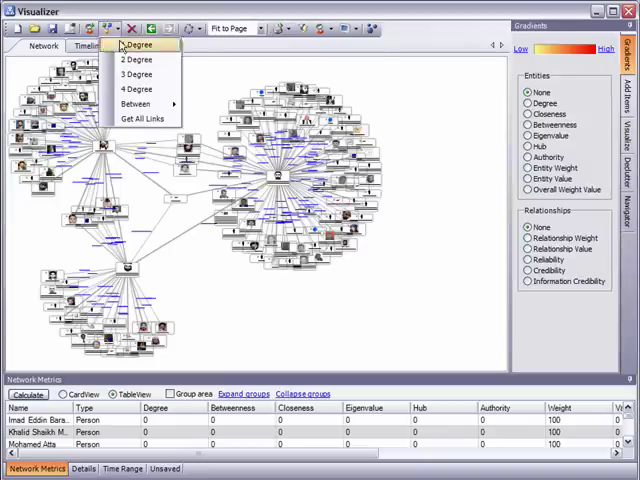
pyautogui.moveTo(137, 118)
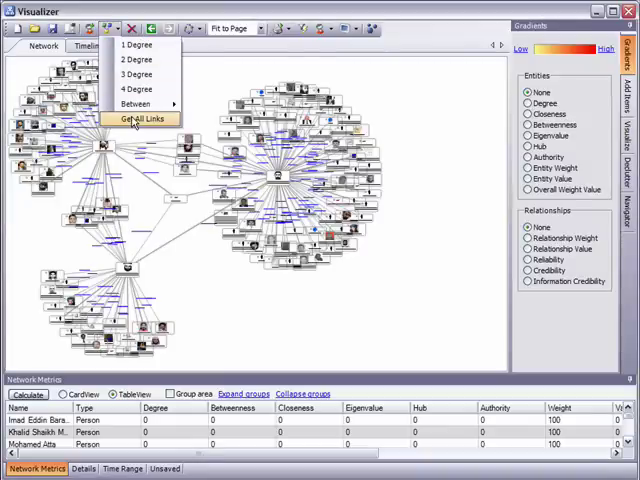
# Step: Run Get All Links to fetch every link among the charted entities
pyautogui.click(140, 119)
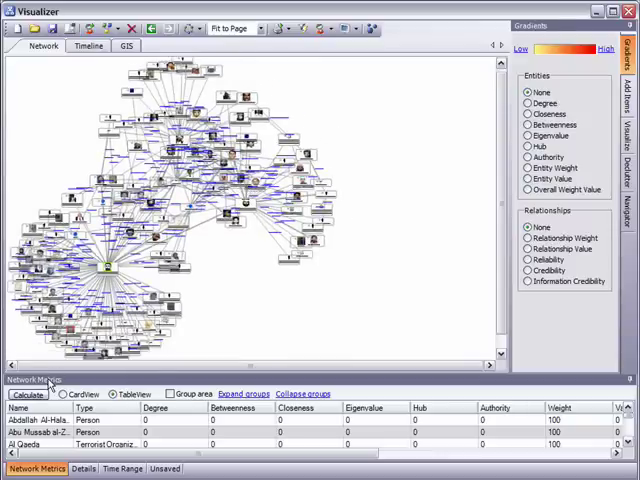
# Step: Calculate network metrics and sort the table by Degree, then by Closeness
pyautogui.click(25, 393)
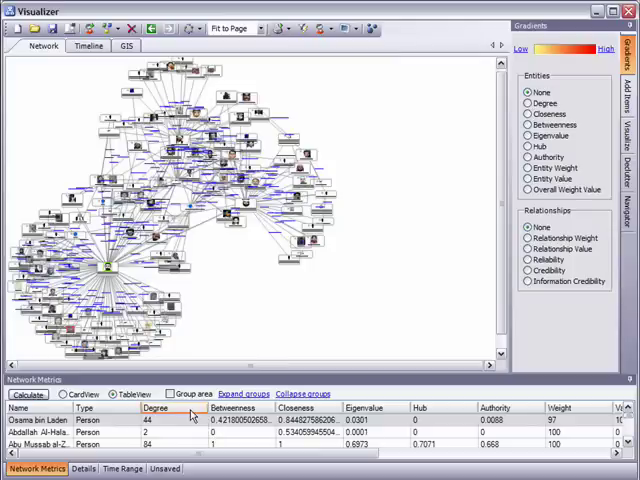
pyautogui.click(155, 408)
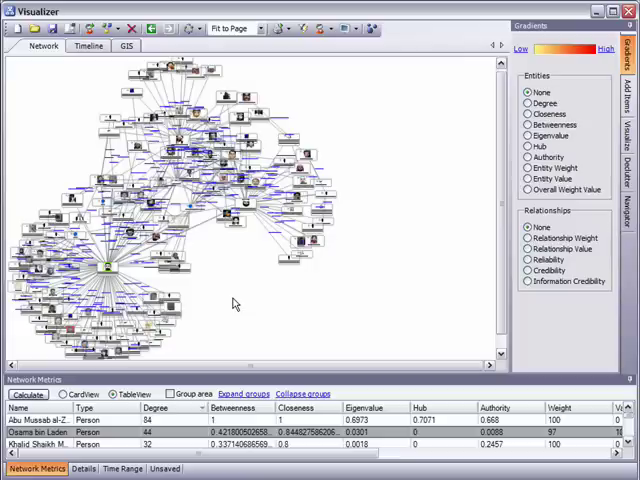
pyautogui.click(155, 407)
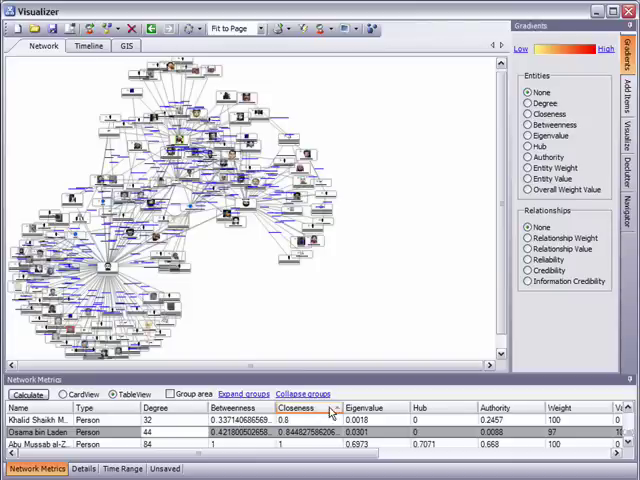
pyautogui.click(300, 406)
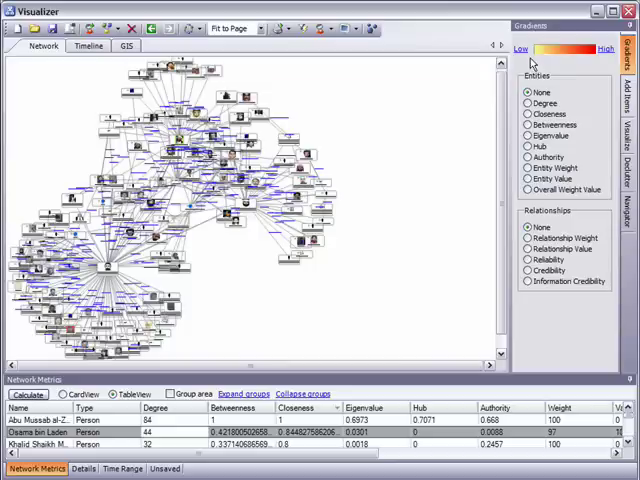
pyautogui.moveTo(590, 62)
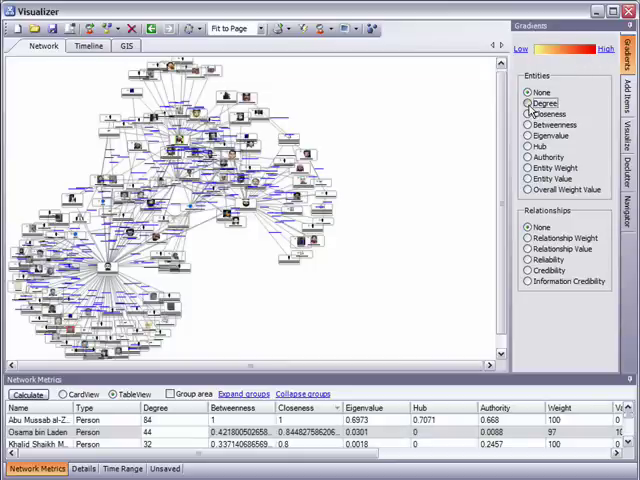
# Step: Shade entities by Degree, then Betweenness, and open the top red entity's record
pyautogui.click(528, 103)
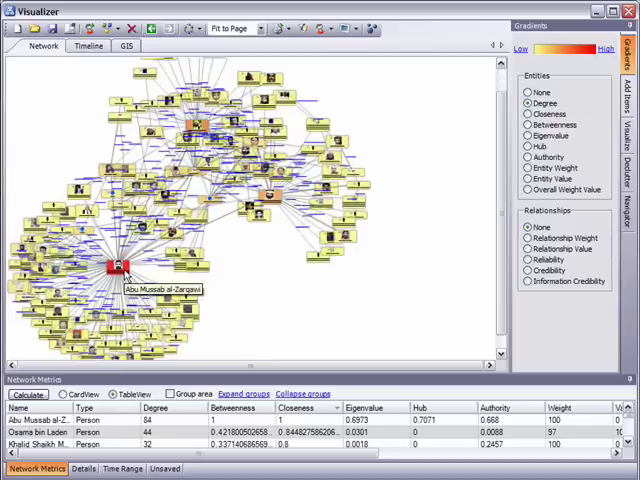
pyautogui.moveTo(143, 343)
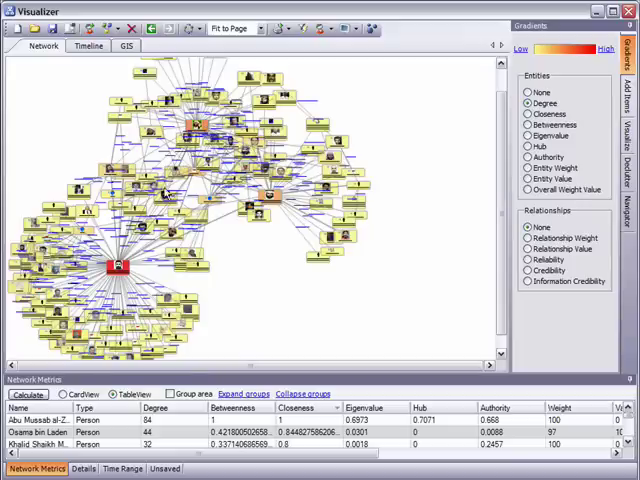
pyautogui.moveTo(115, 270)
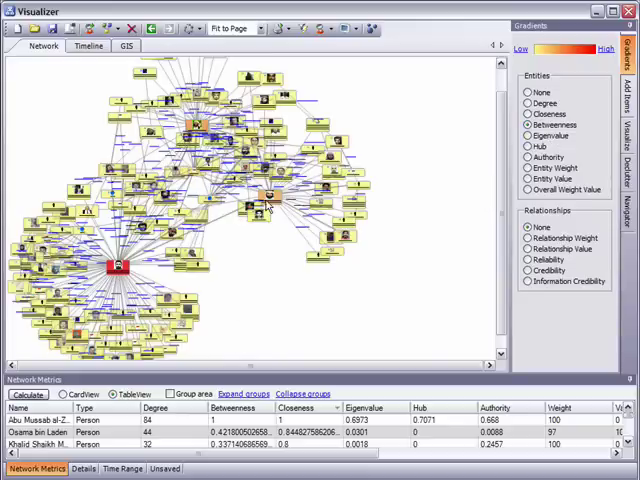
pyautogui.moveTo(127, 273)
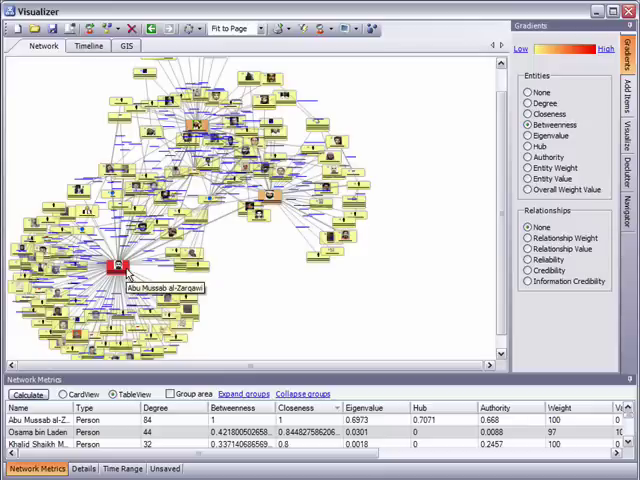
pyautogui.doubleClick(115, 268)
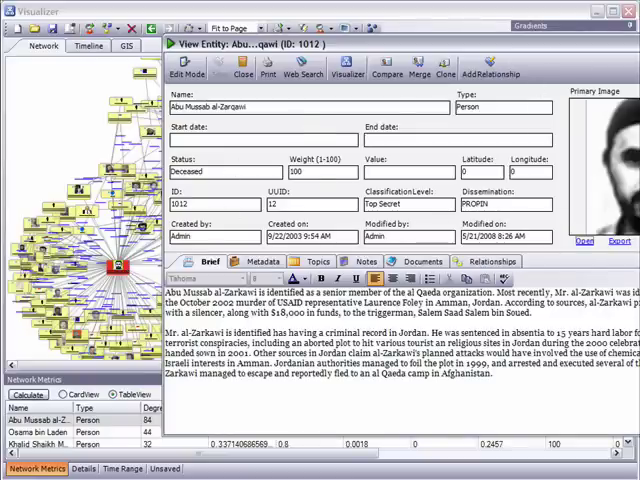
# Step: Open a Reports to relationship in Edit Mode and start selecting a new Type
pyautogui.click(235, 67)
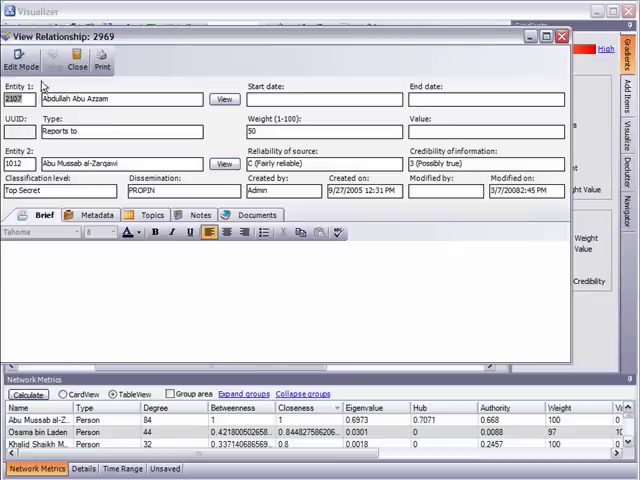
pyautogui.click(21, 62)
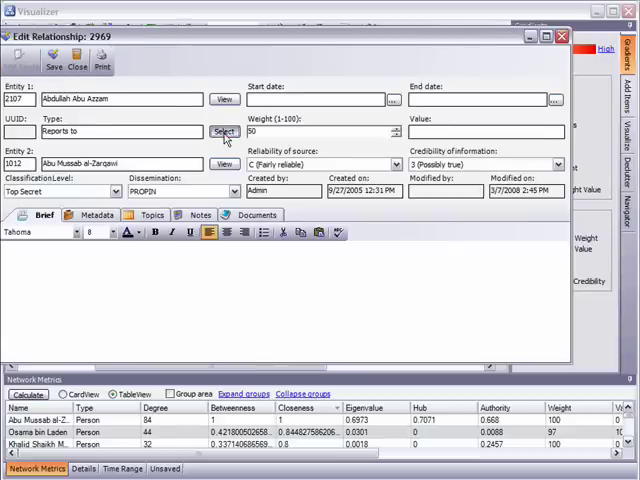
pyautogui.click(224, 132)
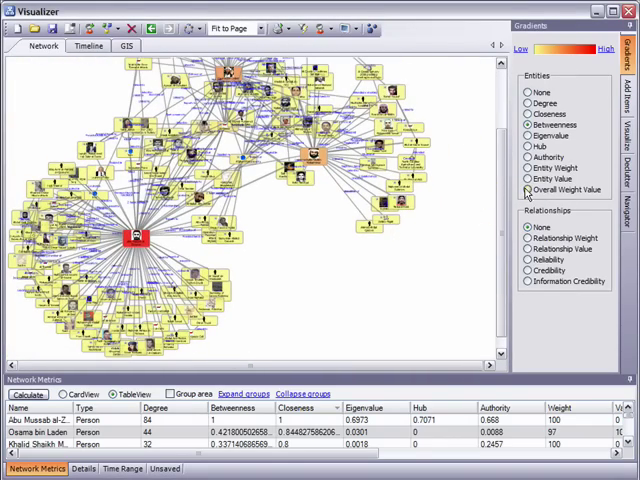
# Step: Select Overall Weight Value under Entities in the Gradients panel
pyautogui.click(529, 189)
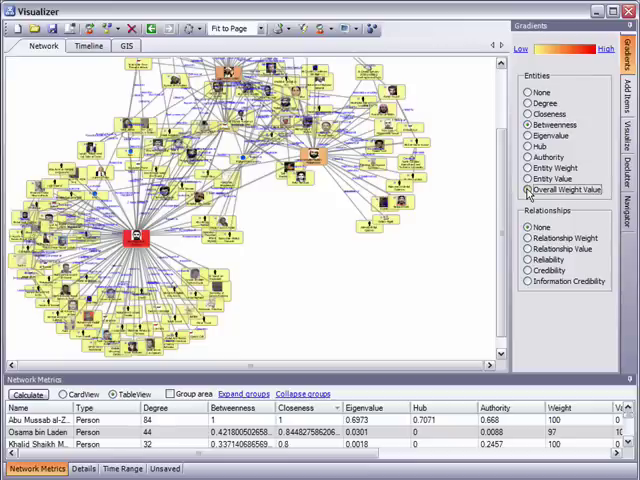
pyautogui.click(527, 190)
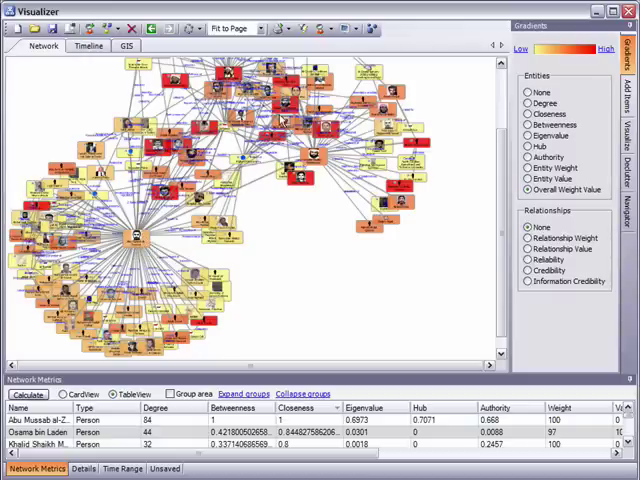
pyautogui.moveTo(377, 303)
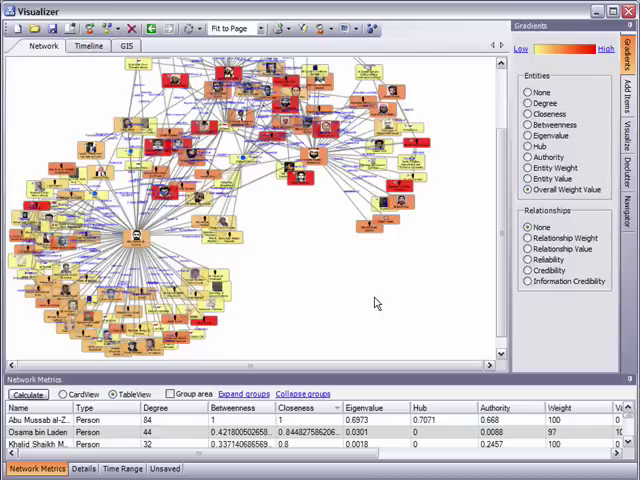
pyautogui.moveTo(464, 256)
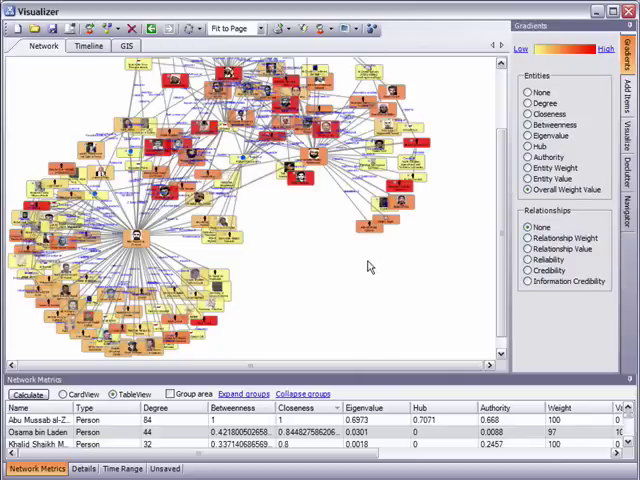
pyautogui.moveTo(368, 285)
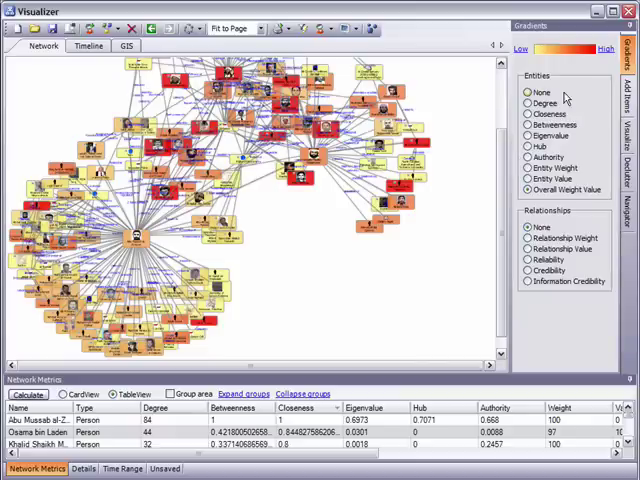
# Step: Set entity gradient to None and cycle link gradients, ending on Information Credibility
pyautogui.click(528, 92)
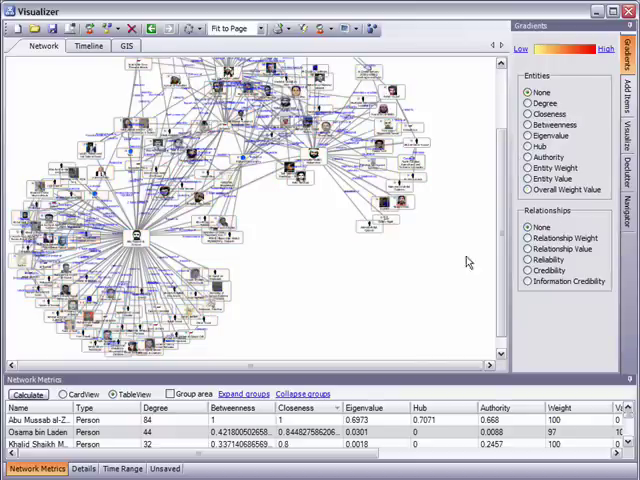
pyautogui.click(532, 240)
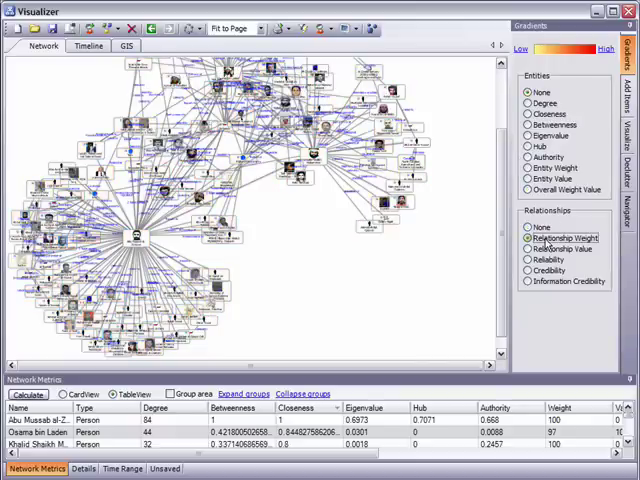
pyautogui.click(529, 249)
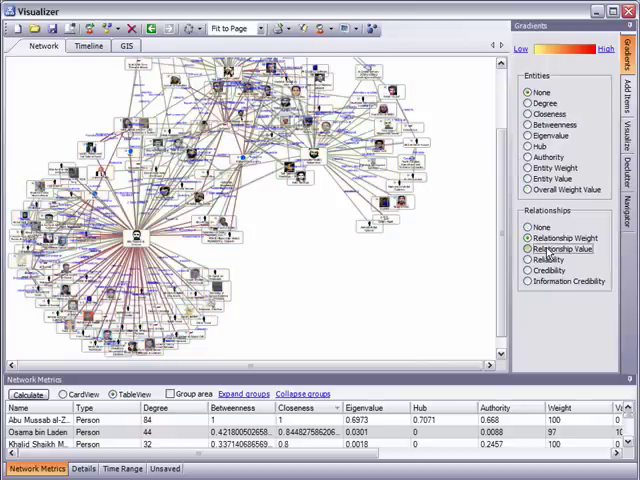
pyautogui.click(529, 249)
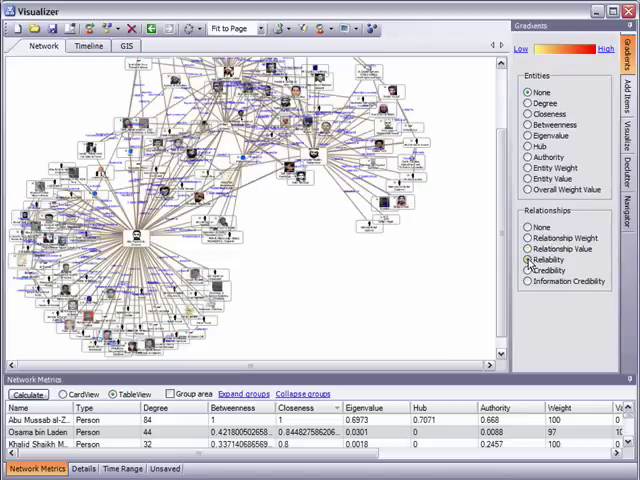
pyautogui.click(527, 271)
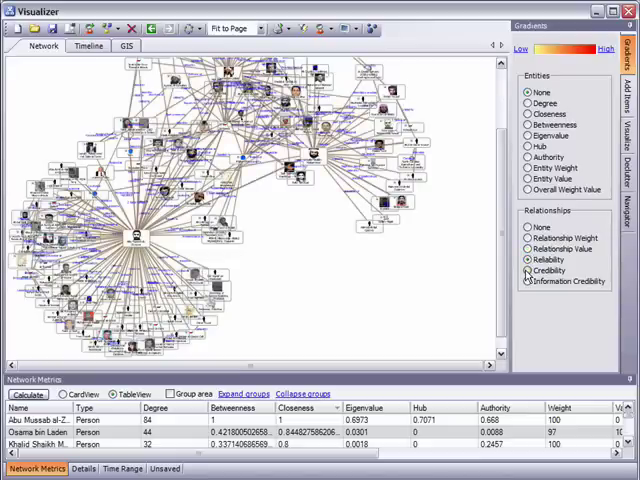
pyautogui.click(526, 281)
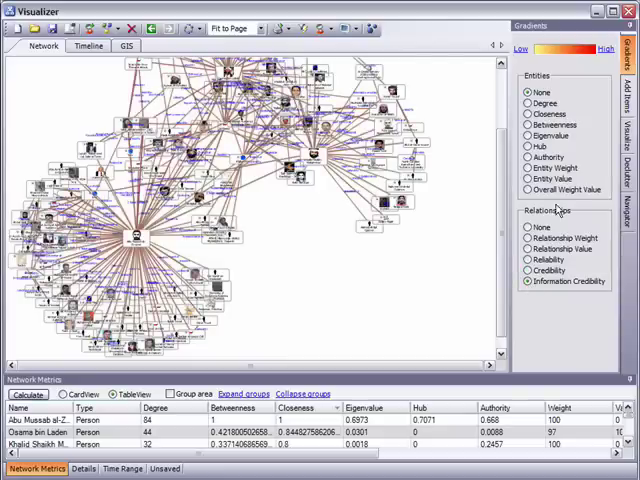
pyautogui.click(554, 124)
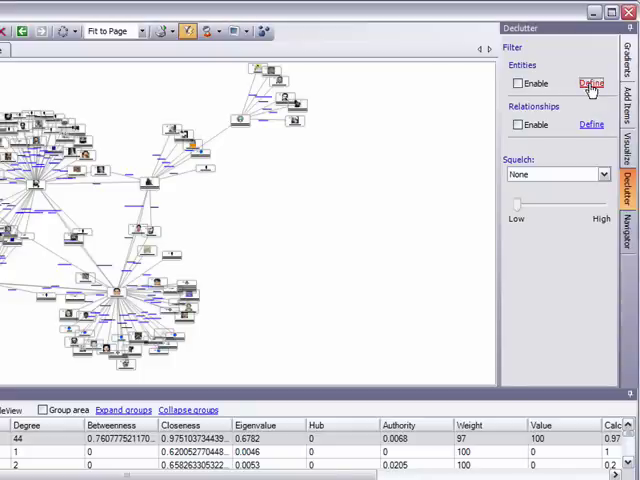
# Step: Define and accept an entity filter keeping only the Person entity type
pyautogui.click(590, 83)
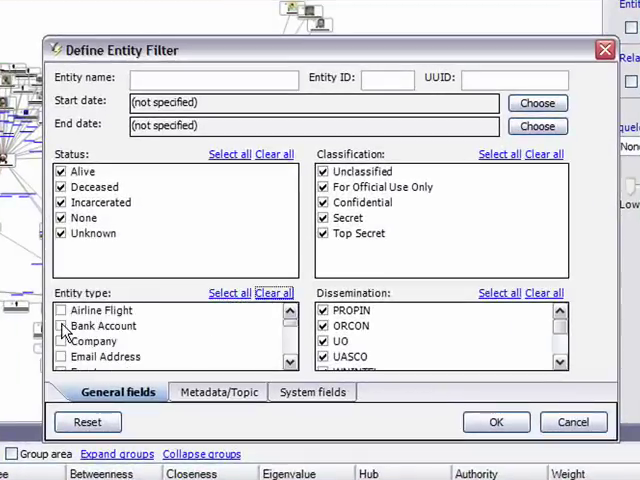
pyautogui.scroll(-3)
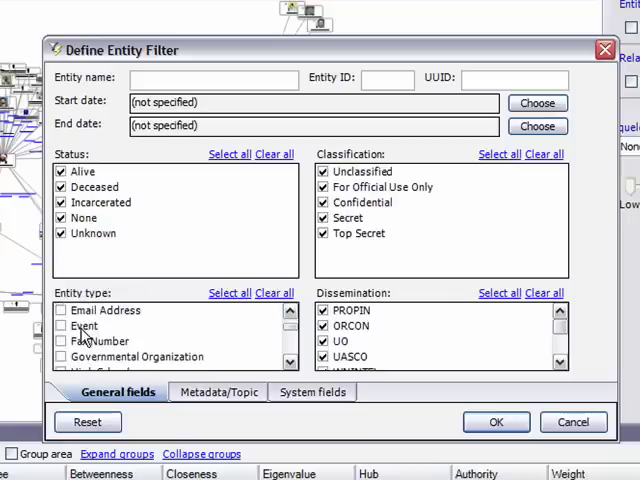
pyautogui.scroll(-3)
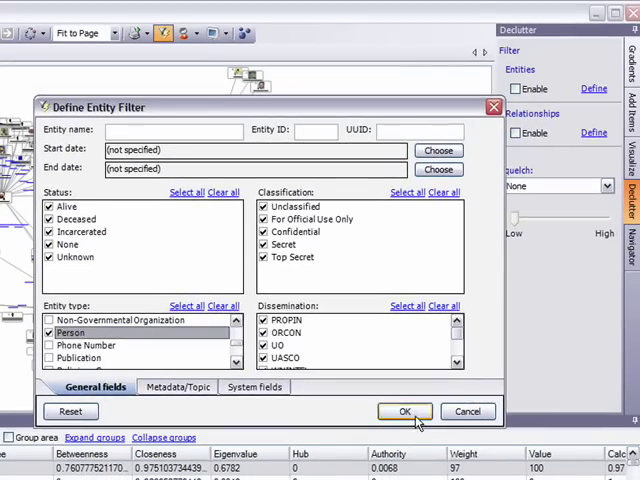
pyautogui.click(403, 411)
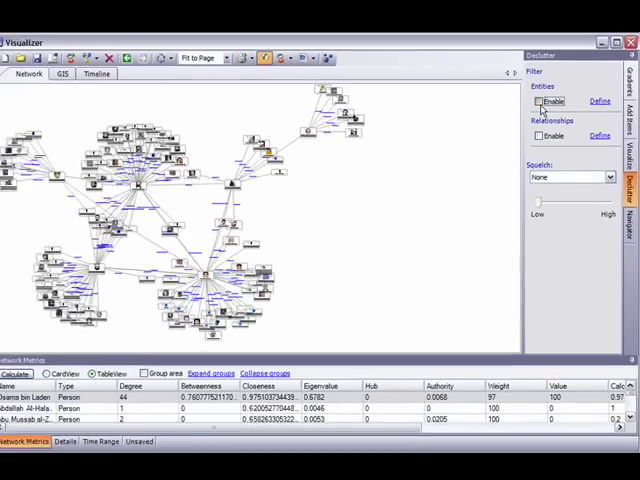
pyautogui.click(539, 102)
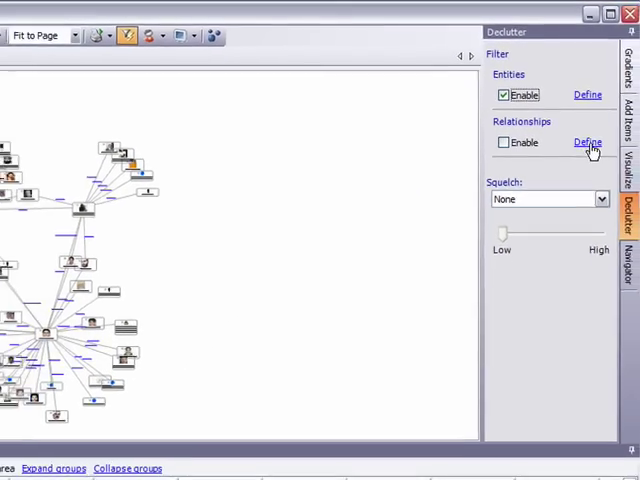
pyautogui.click(587, 140)
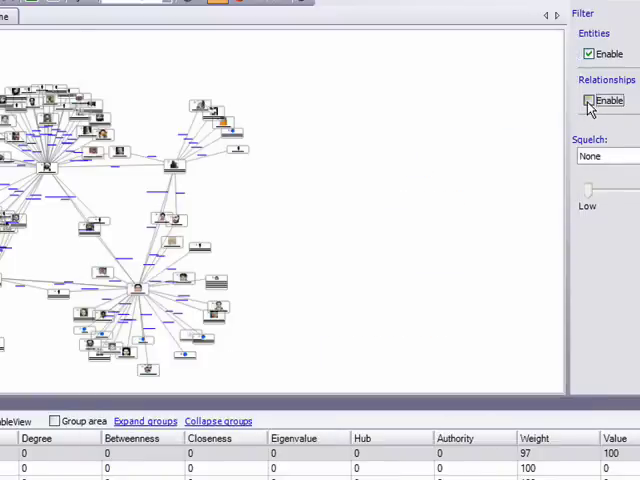
pyautogui.click(589, 100)
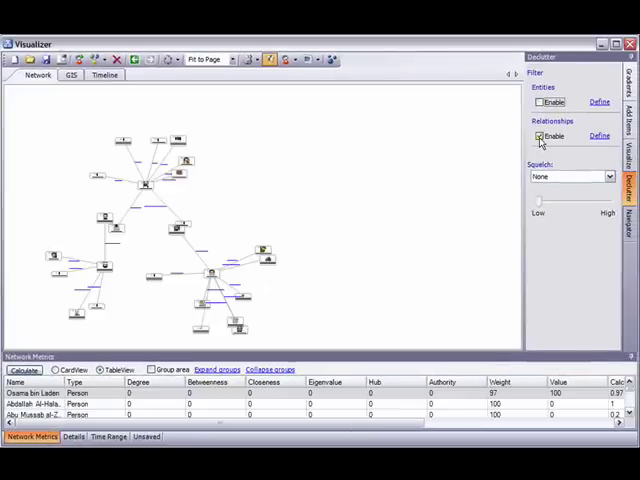
pyautogui.click(538, 135)
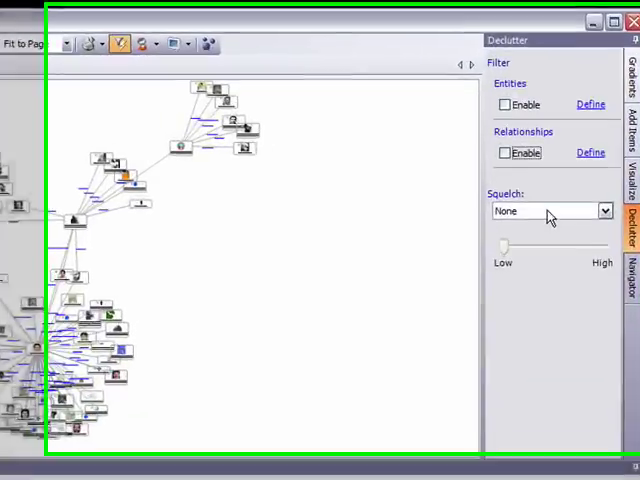
# Step: Squelch the chart by Information Credibility, sliding the threshold to hide low-credibility items
pyautogui.click(603, 210)
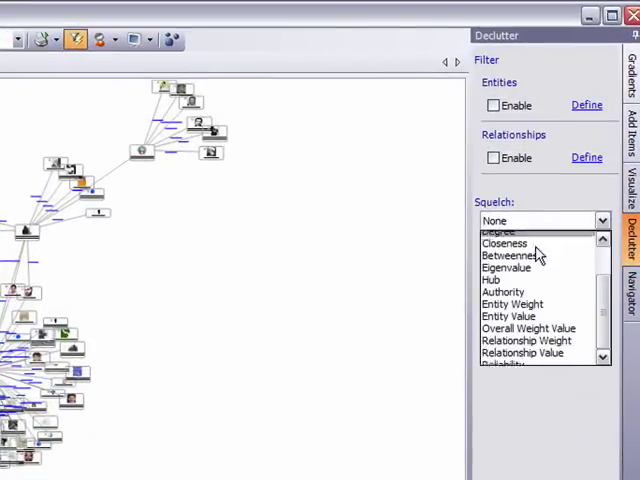
pyautogui.scroll(-3)
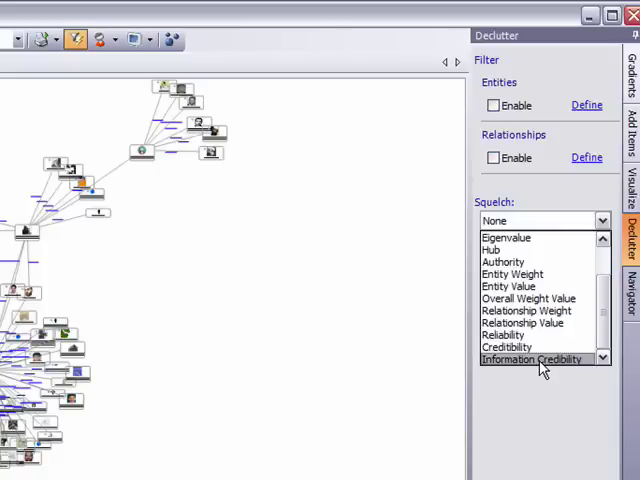
pyautogui.click(537, 360)
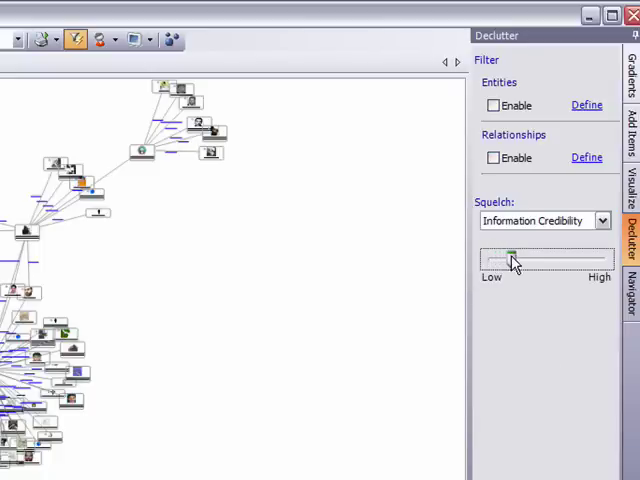
pyautogui.moveTo(510, 262); pyautogui.dragTo(578, 262)
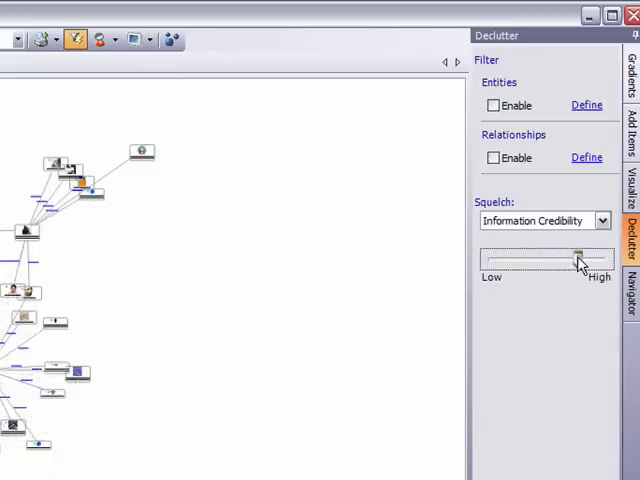
pyautogui.moveTo(577, 262); pyautogui.dragTo(588, 262)
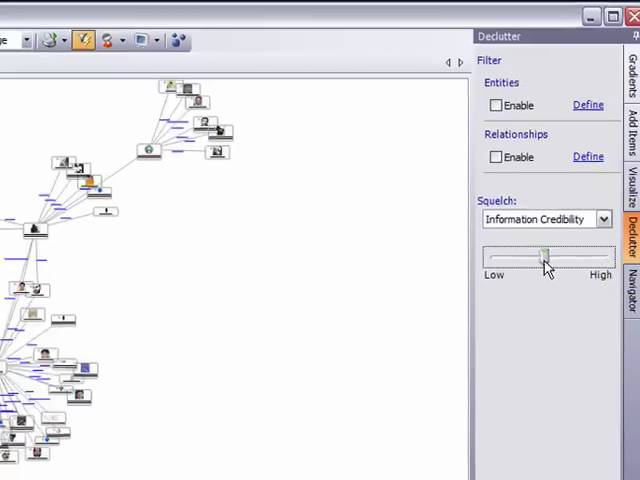
# Step: Enable both entity and relationship filters and move the credibility slider again
pyautogui.click(496, 105)
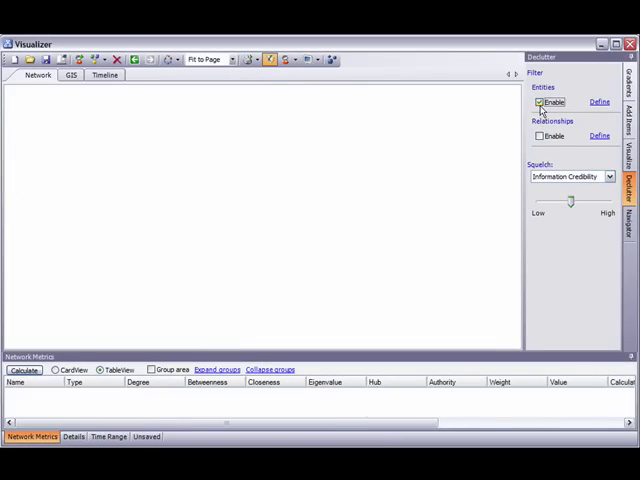
pyautogui.click(538, 135)
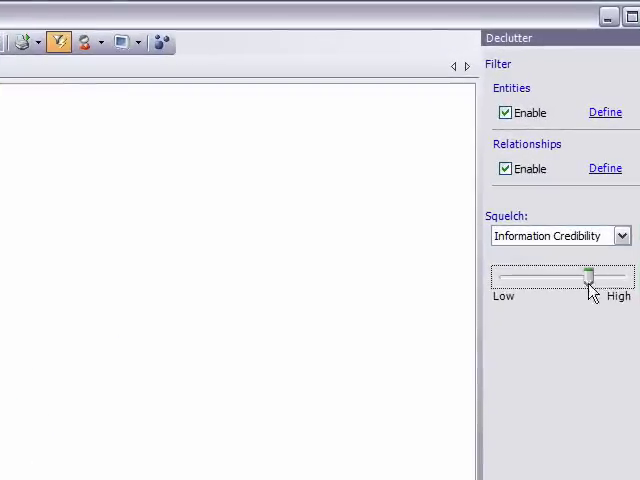
pyautogui.moveTo(585, 277); pyautogui.dragTo(505, 277)
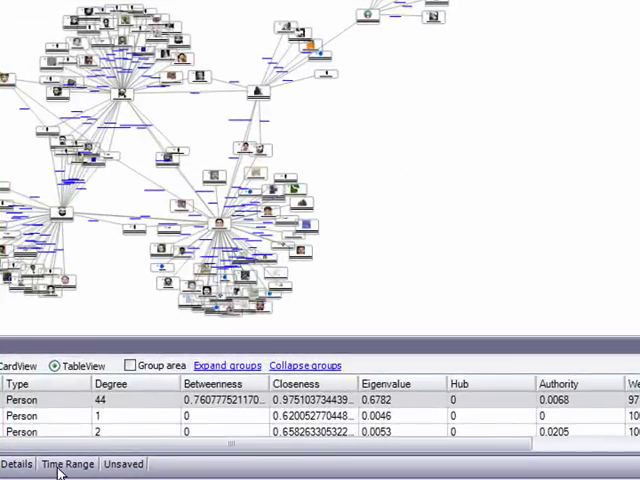
# Step: Drag the time range window to span 7/2/2001 through 2/11/2002
pyautogui.click(67, 463)
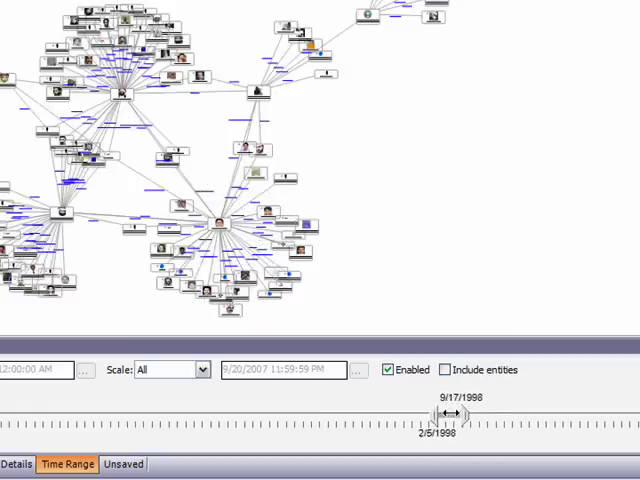
pyautogui.moveTo(450, 414); pyautogui.dragTo(275, 414)
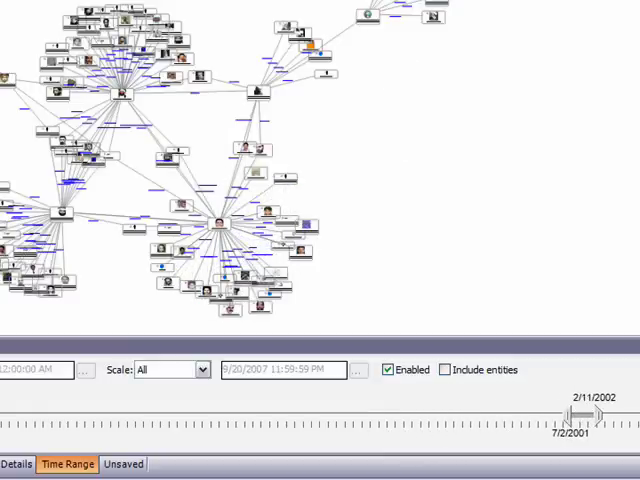
pyautogui.click(93, 55)
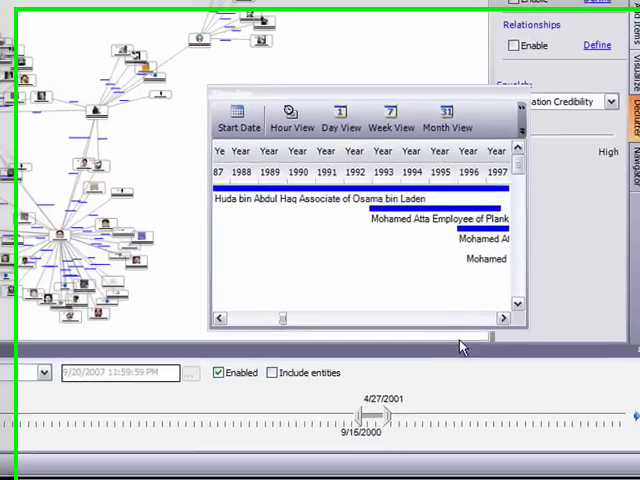
# Step: Scroll the relationship timeline forward to the 2009–2018 years
pyautogui.click(501, 317)
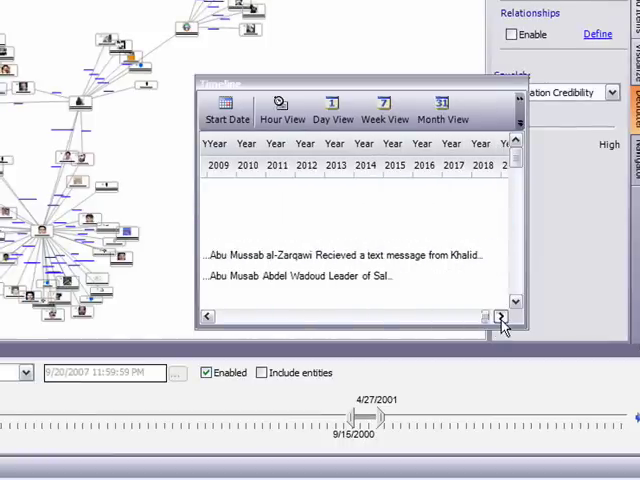